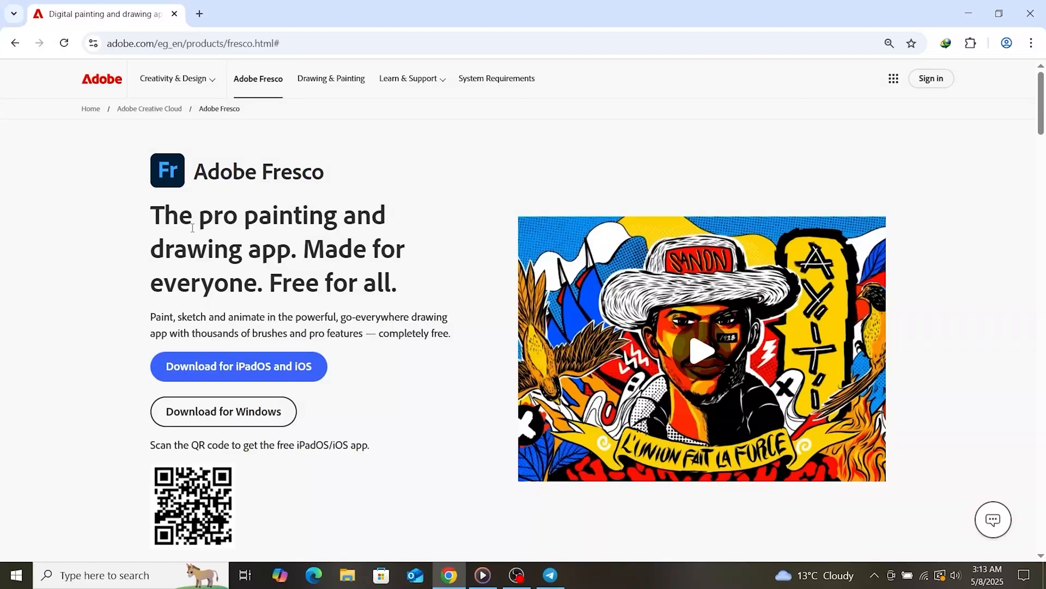
mouse_move(173, 251)
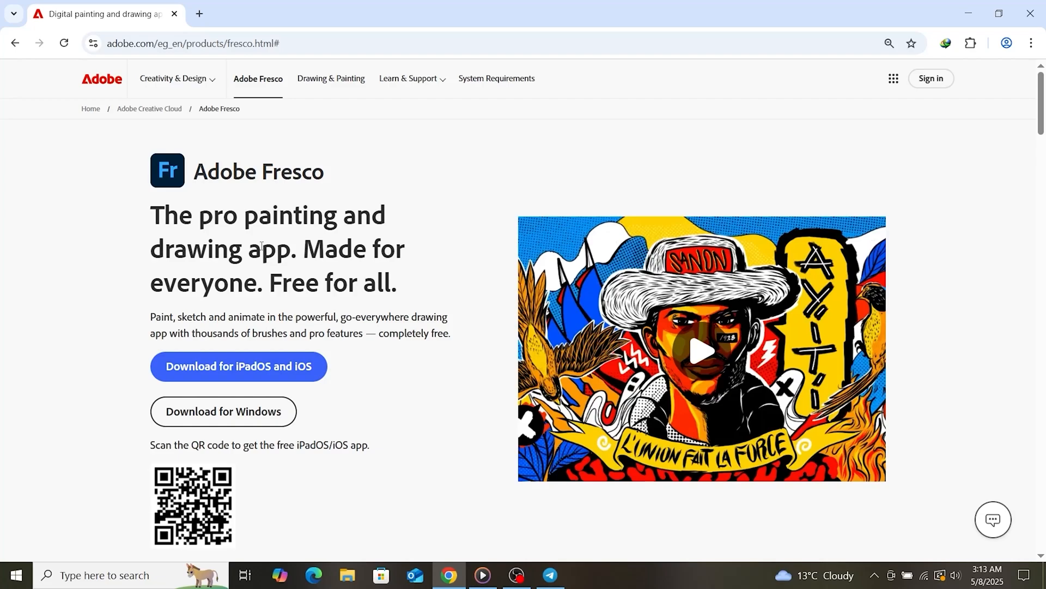
mouse_move(265, 143)
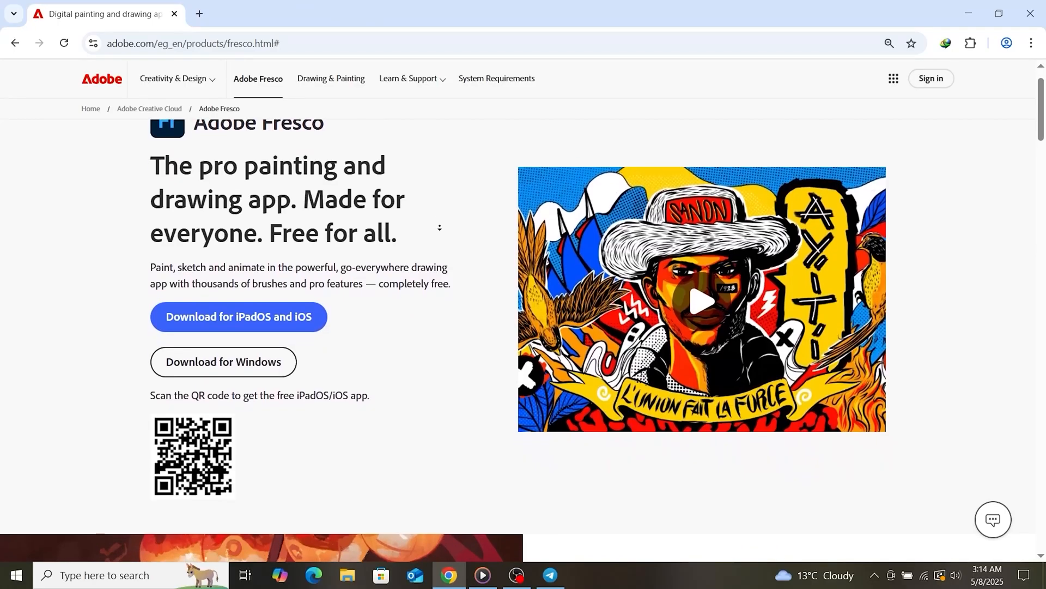
- Reach the 14-day business free-trial offer for Creative Cloud All Apps, annual billed monthly
click(139, 11)
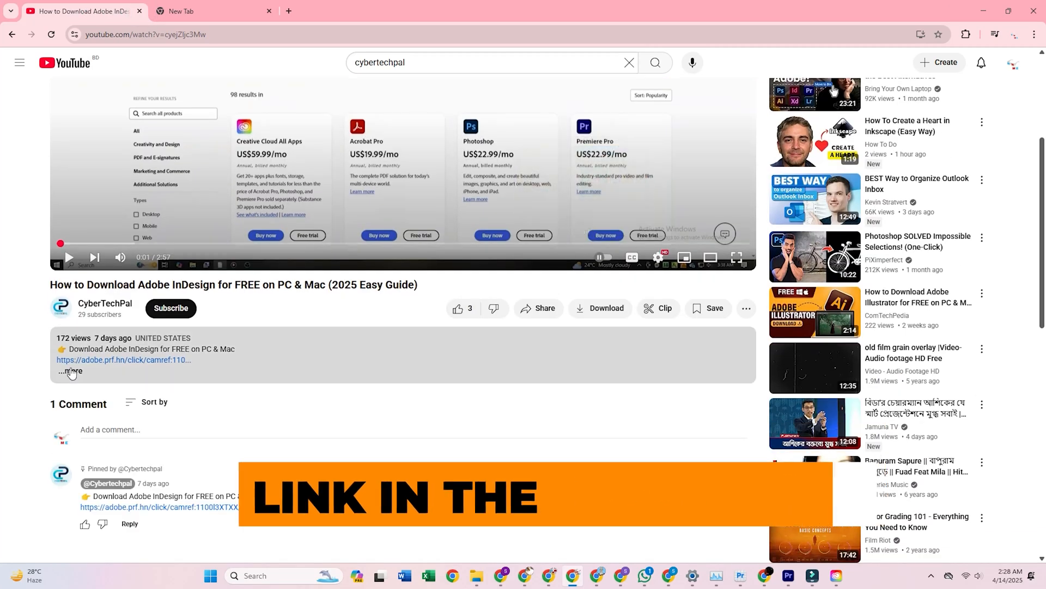
click(72, 370)
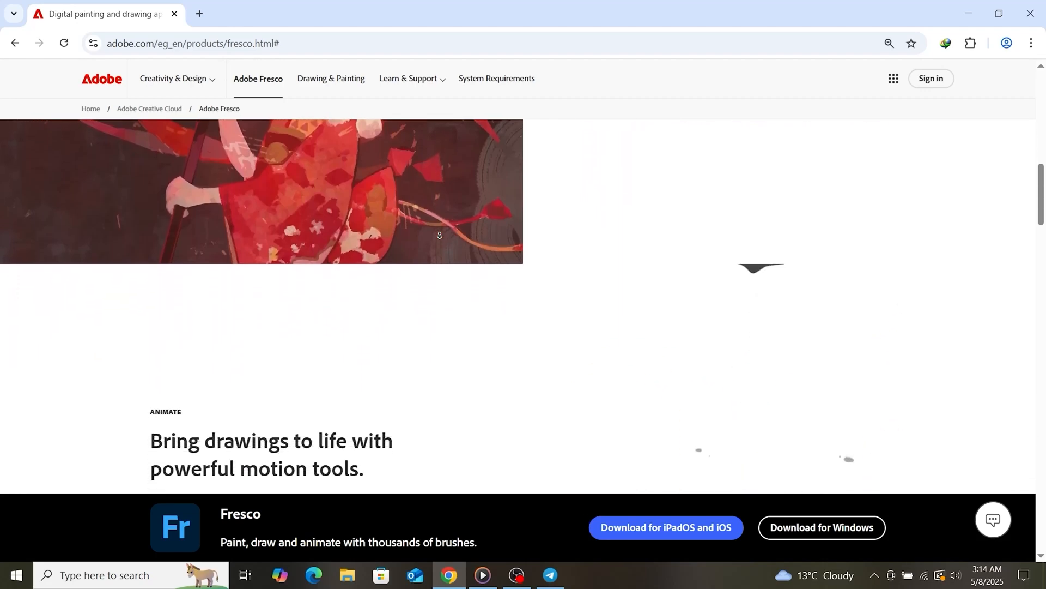
scroll(down, 3)
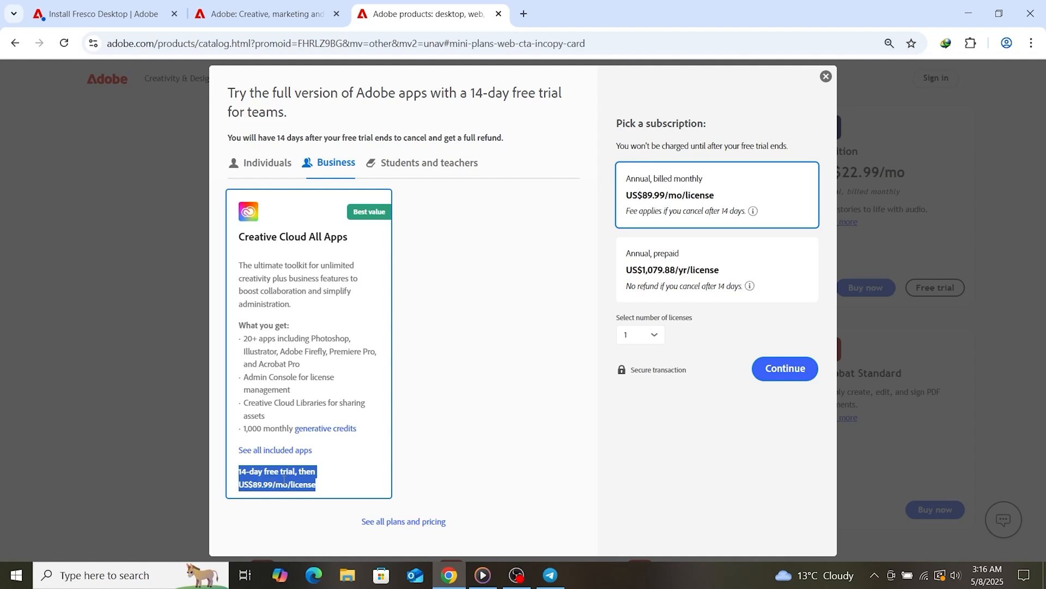
- Continue with the trial, sign in to the Adobe account and land on the Fresco desktop download page
click(303, 484)
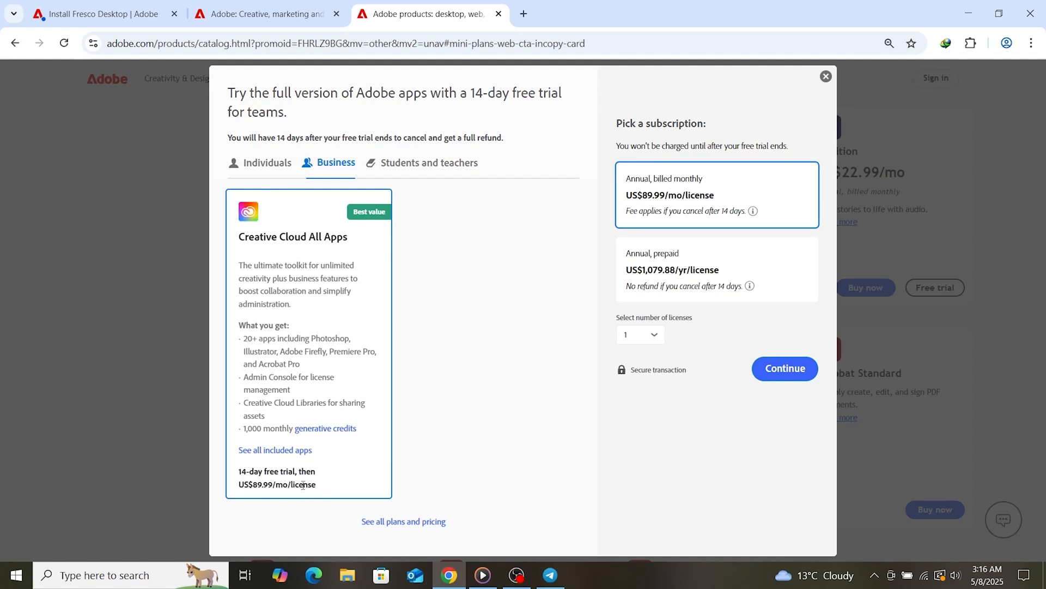
click(784, 367)
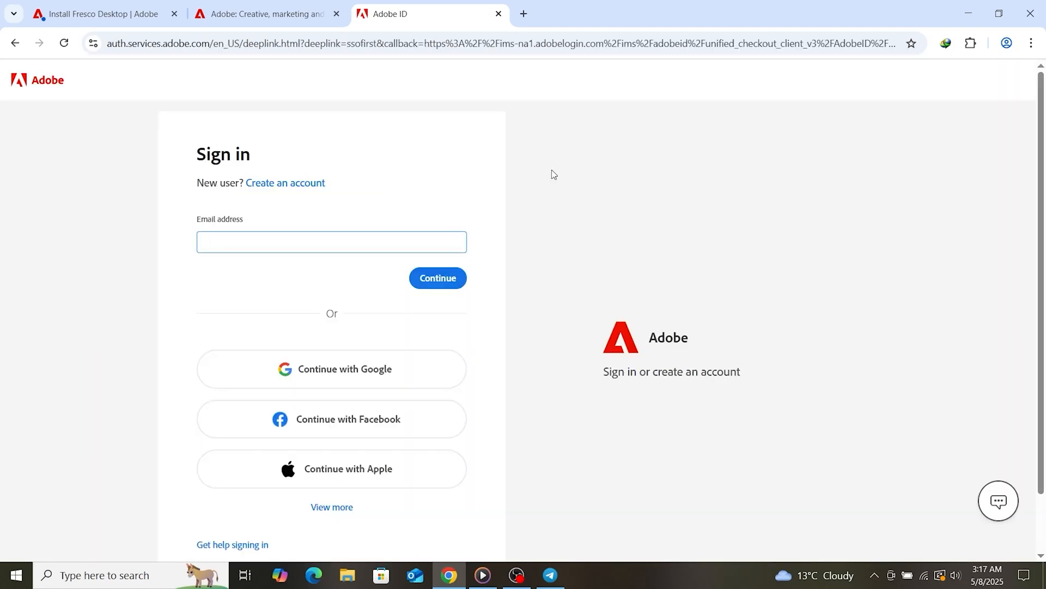
mouse_move(311, 354)
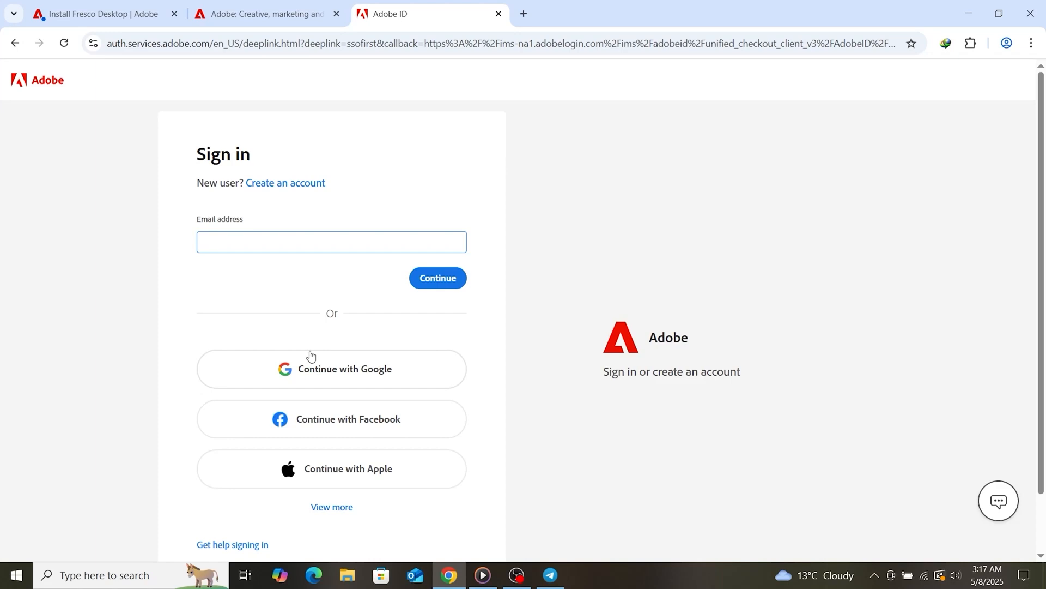
click(332, 242)
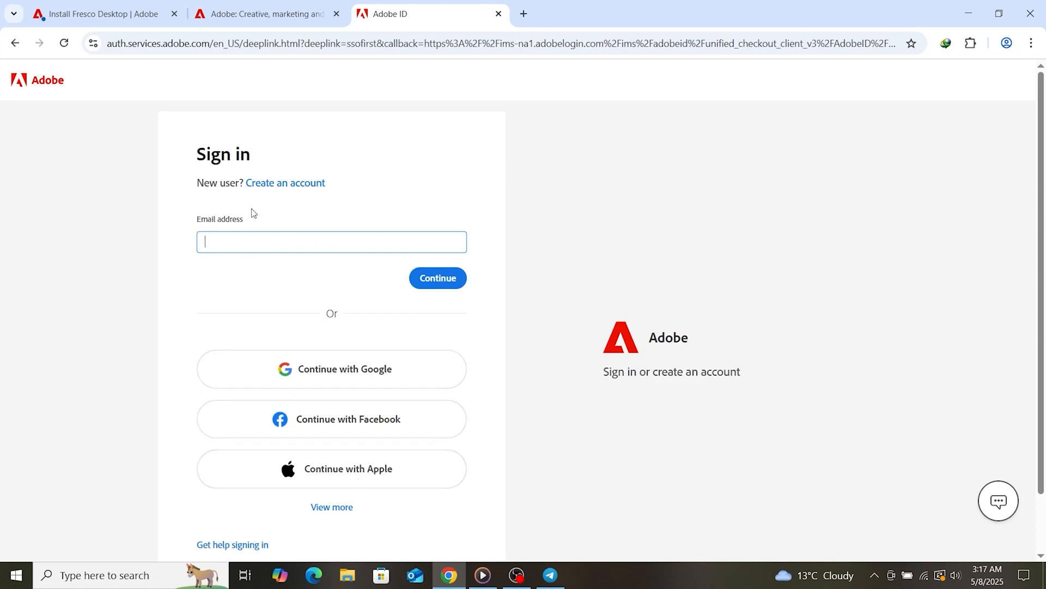
click(284, 182)
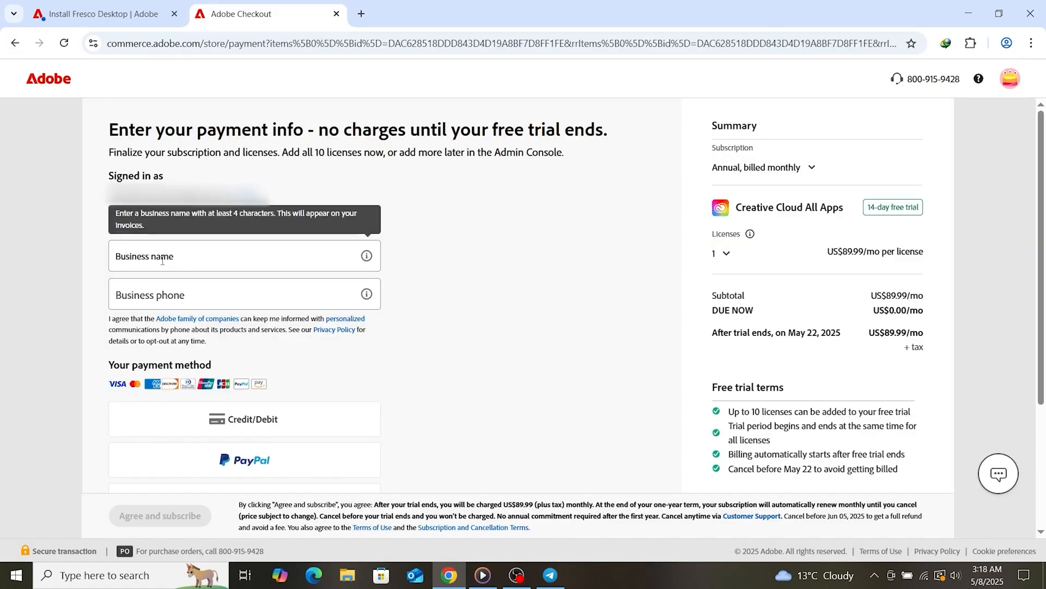
scroll(down, 3)
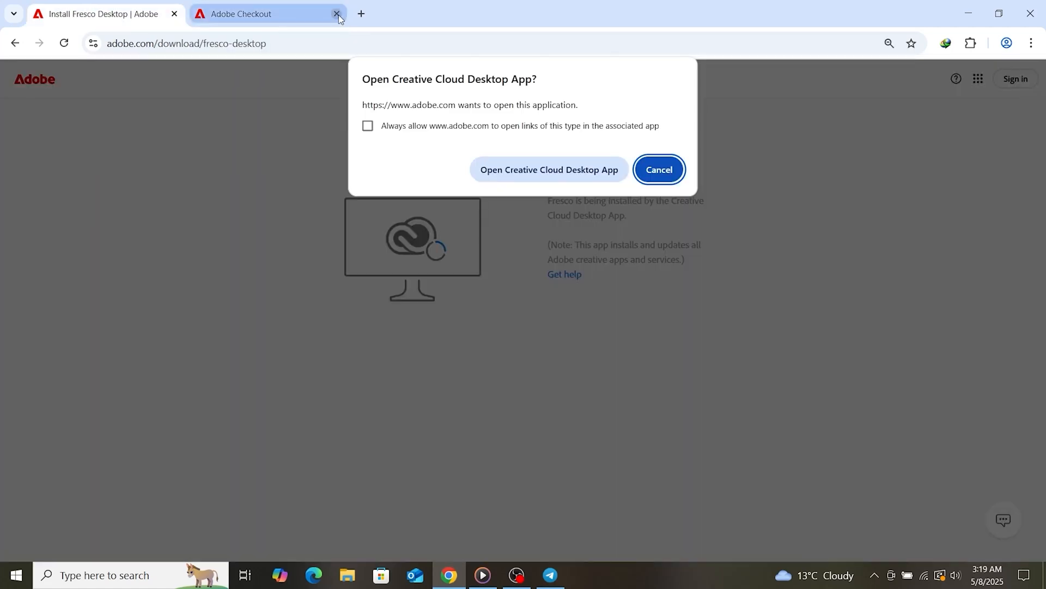
- Launch the Creative Cloud Desktop app from the browser prompt to its Apps catalog
click(336, 13)
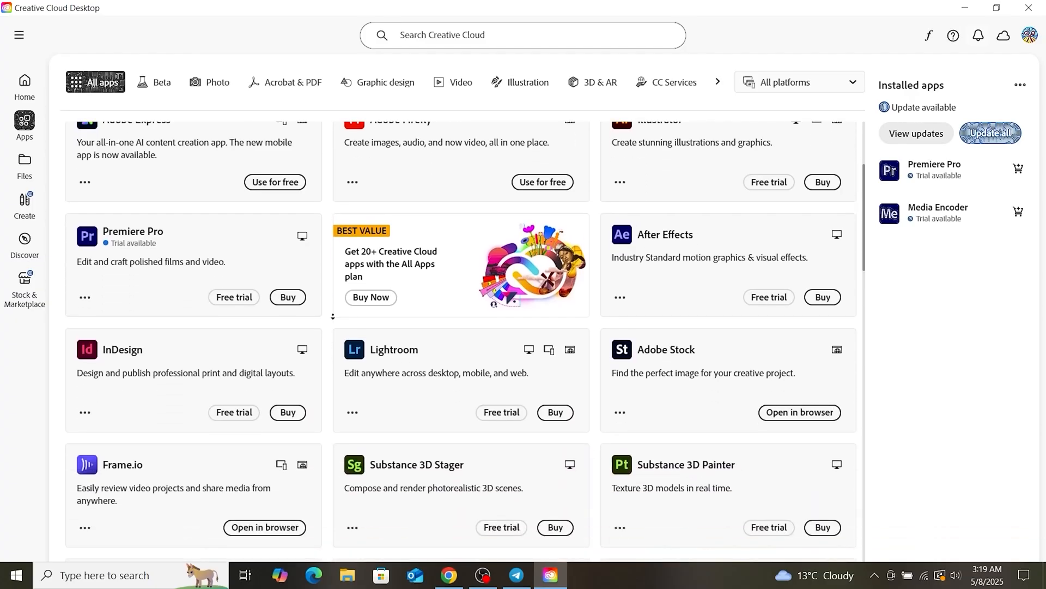
- Install Fresco from the More apps from Adobe section of the Apps list
scroll(down, 3)
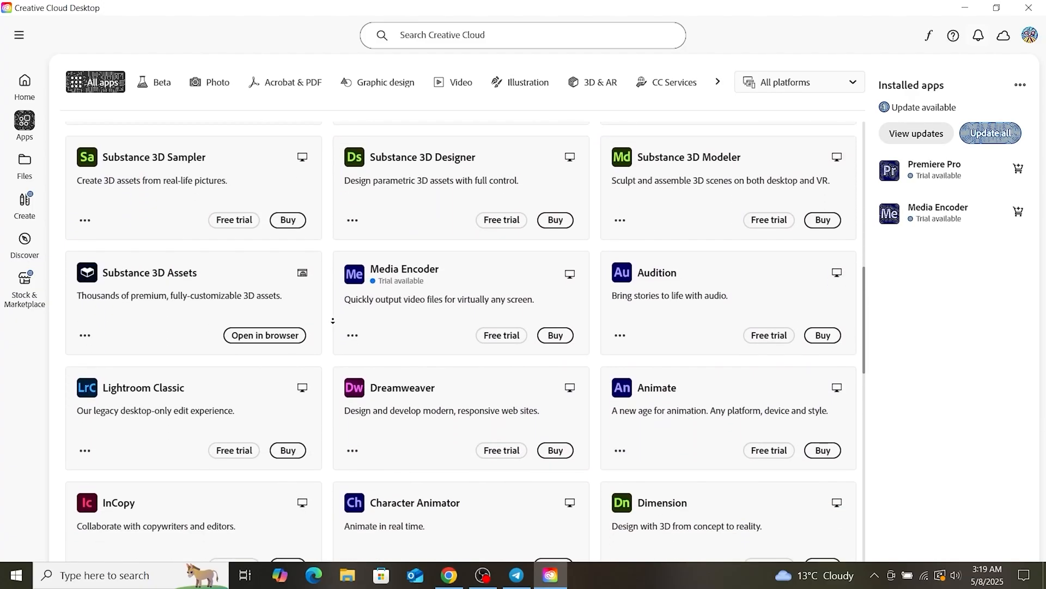
scroll(down, 3)
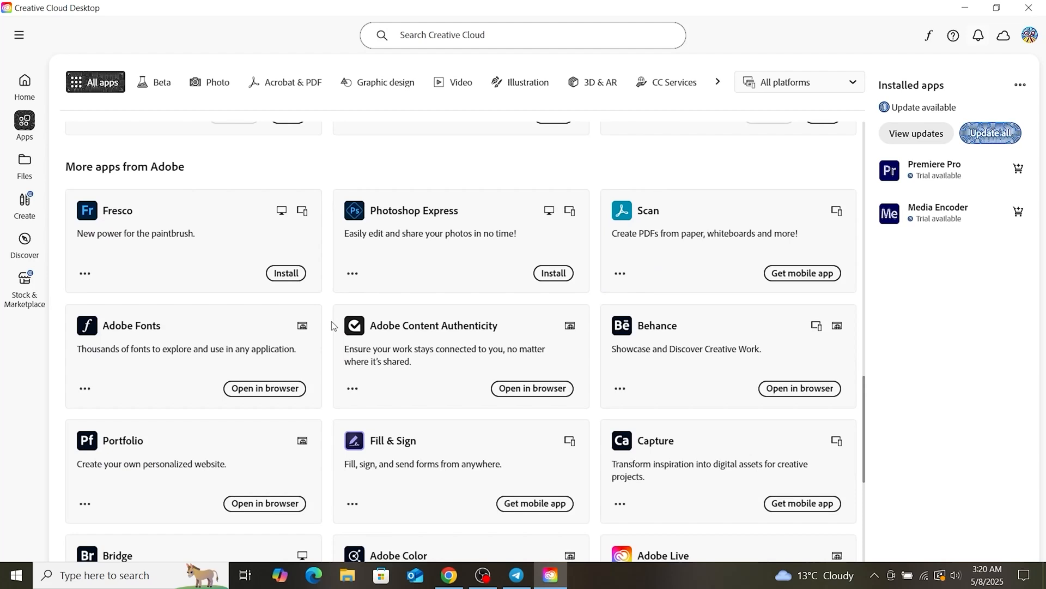
mouse_move(104, 210)
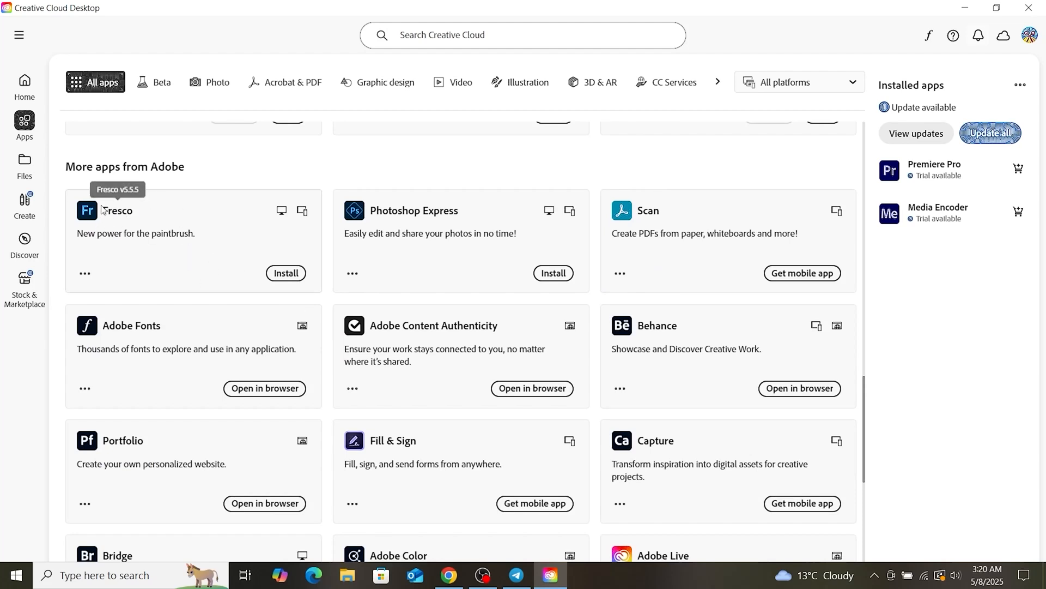
mouse_move(114, 218)
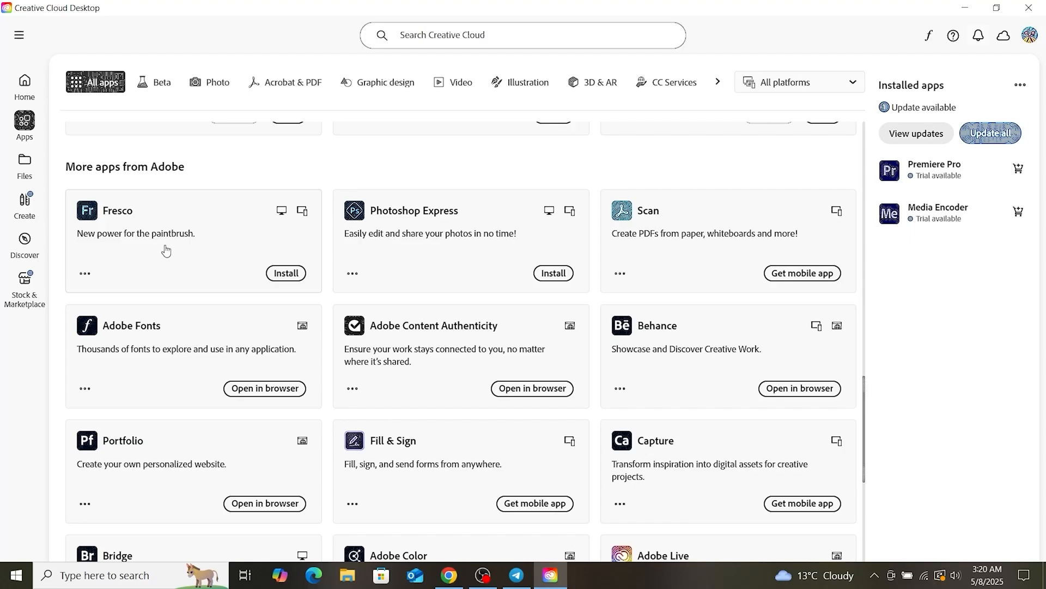
click(284, 273)
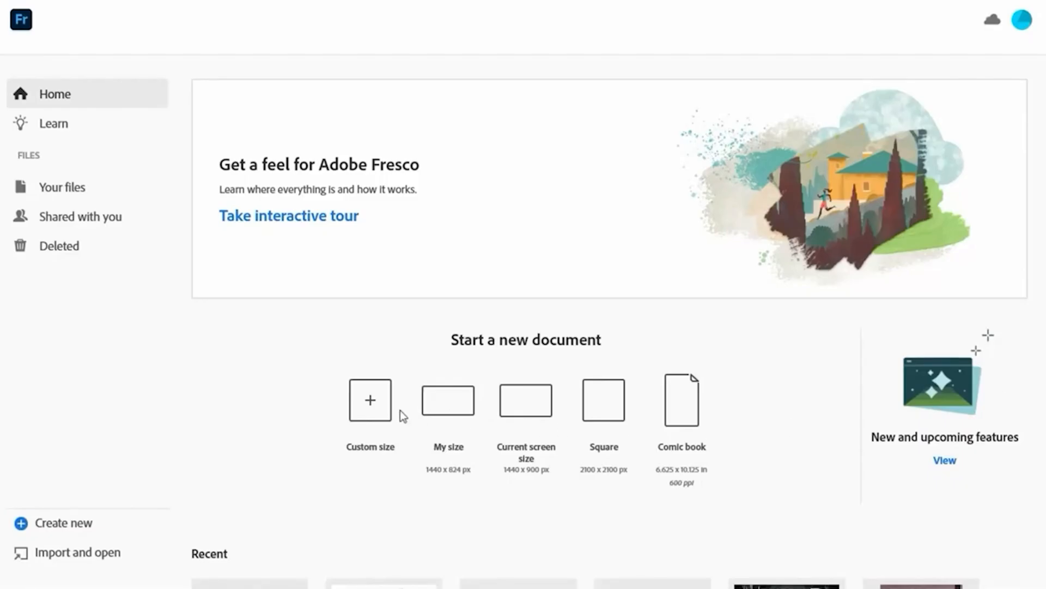
- Walk the Fresco feature tour through pixel brushes, colour wheel and Share
scroll(down, 3)
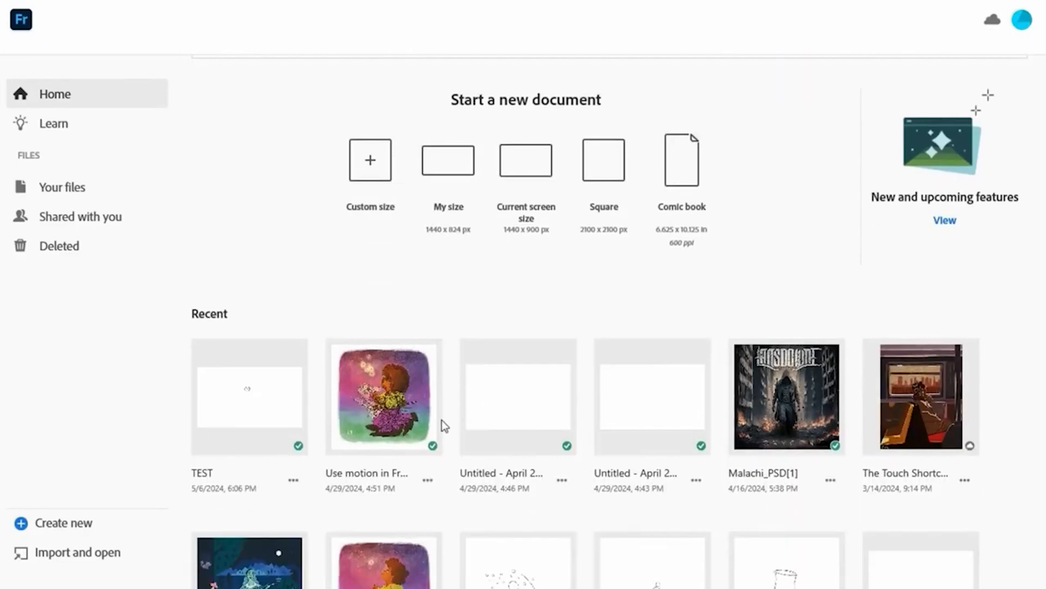
mouse_move(428, 483)
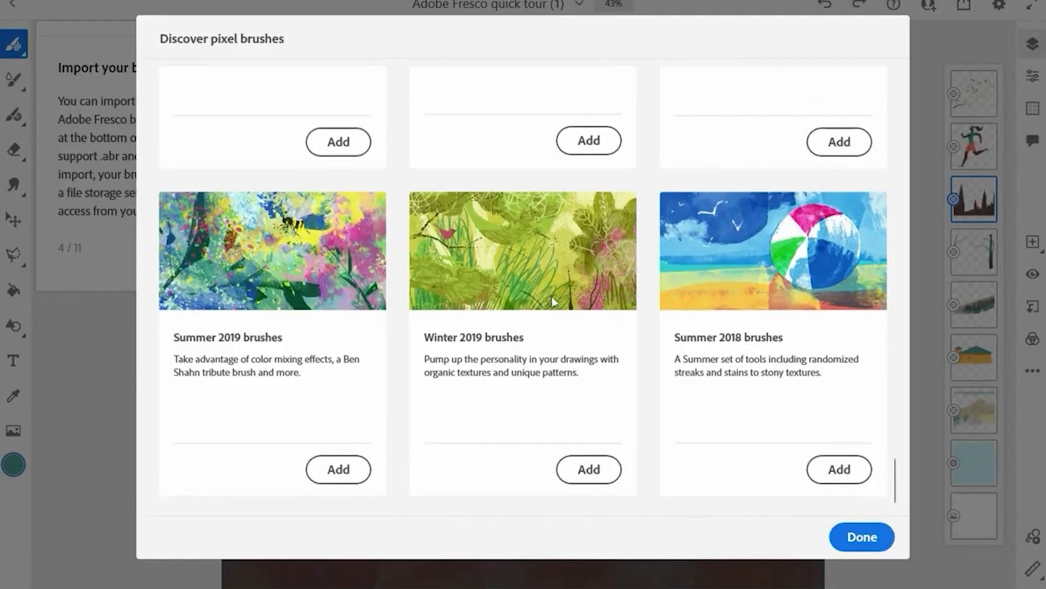
click(861, 536)
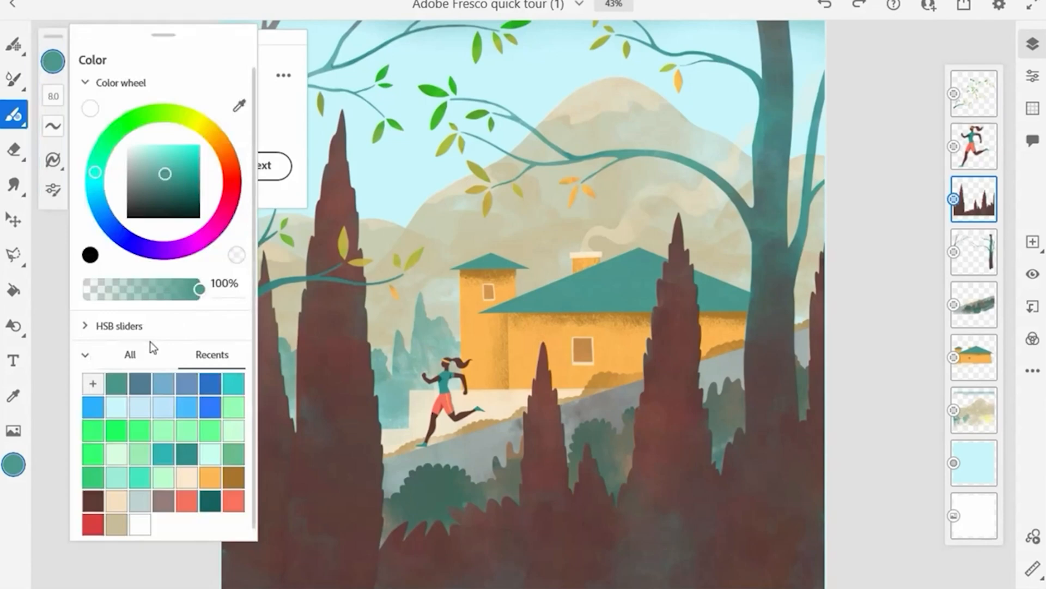
click(117, 326)
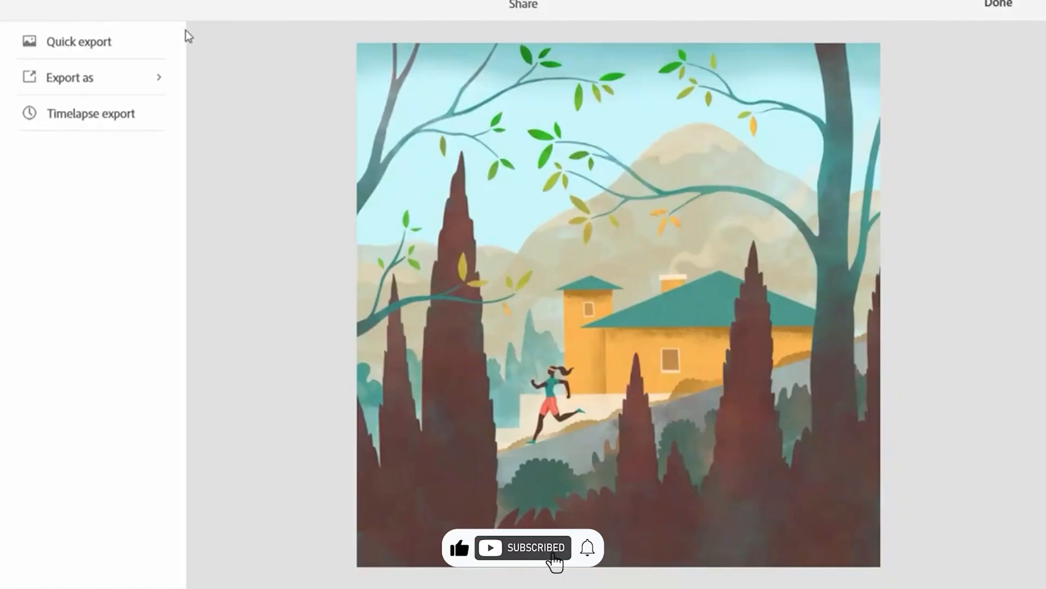
click(68, 76)
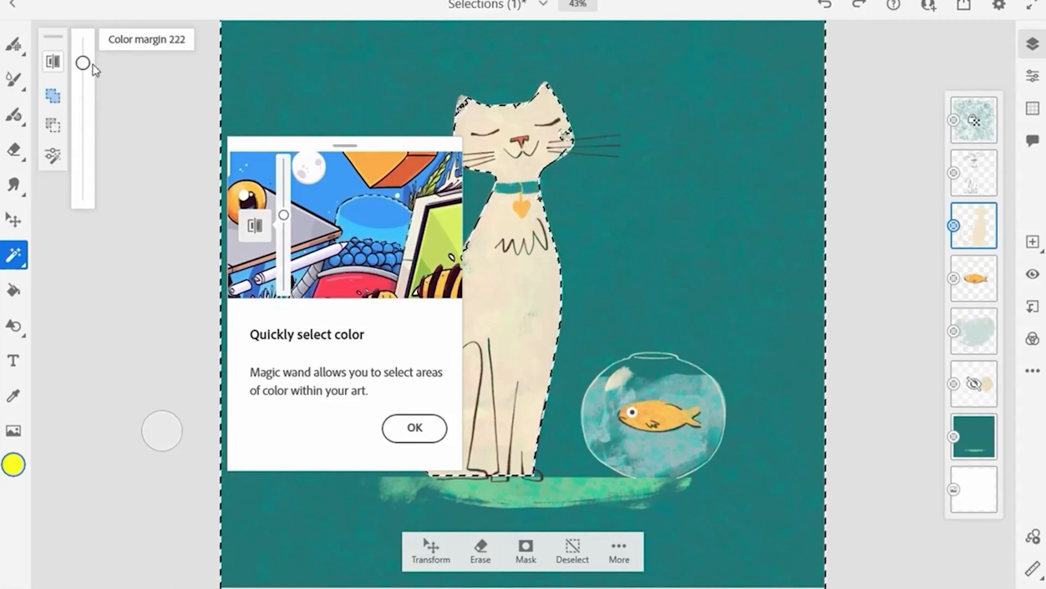
- Adjust the Magic Wand colour margin and switch the drawing aid to a circle
drag(82, 62, 82, 188)
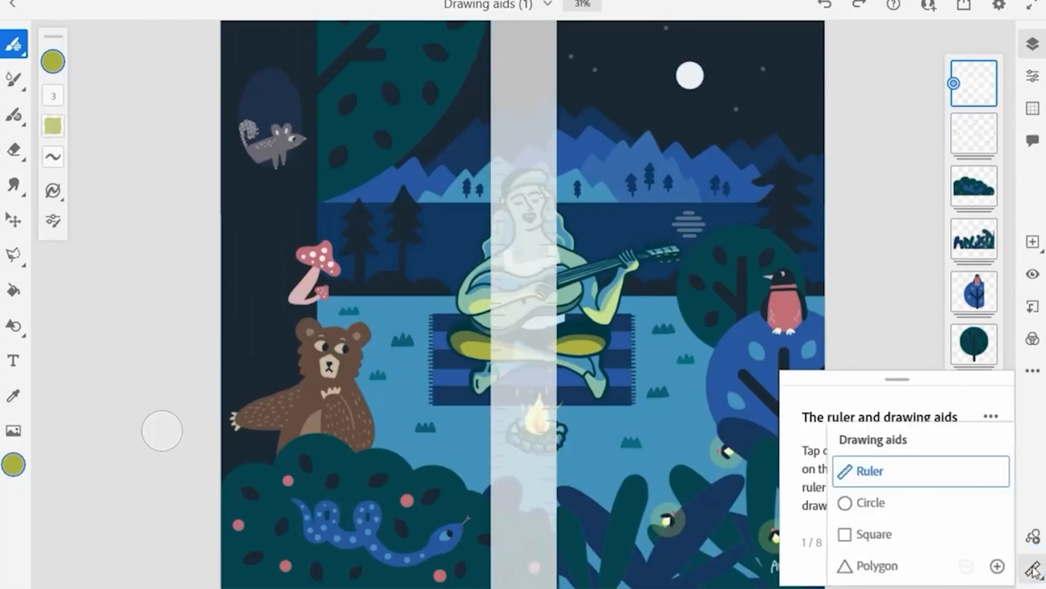
click(867, 503)
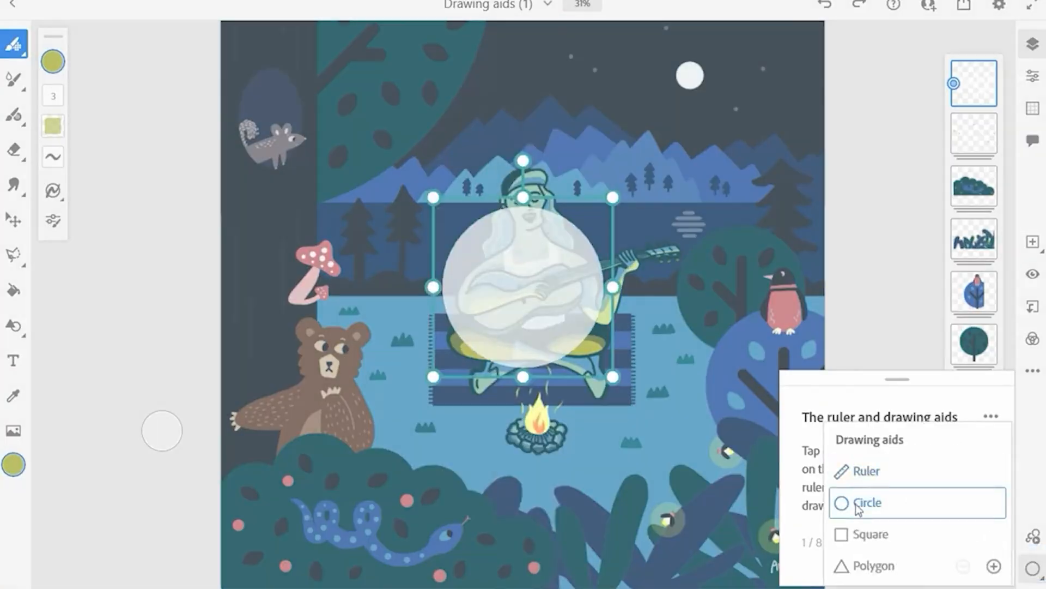